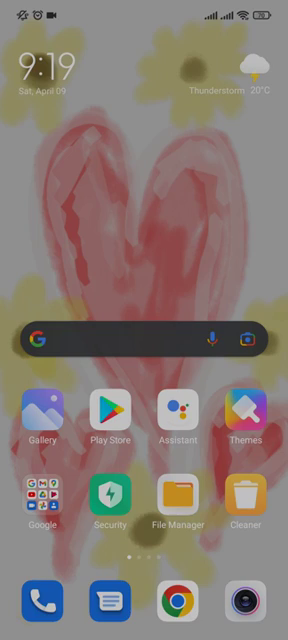
Step: Select Assignment_Programming-1.pdf in the Download folder's Choose files list
scroll(left, 3)
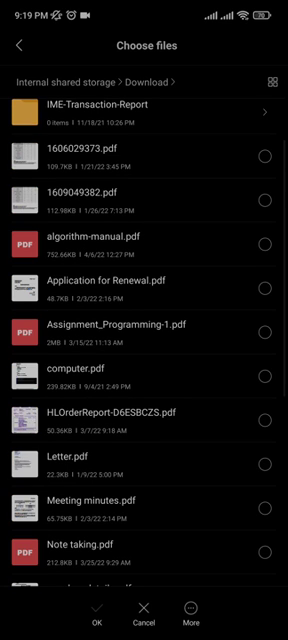
click(265, 330)
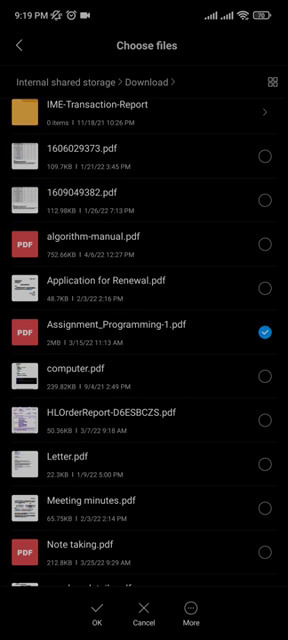
scroll(up, 3)
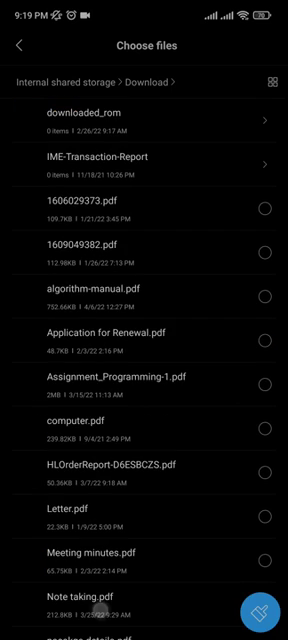